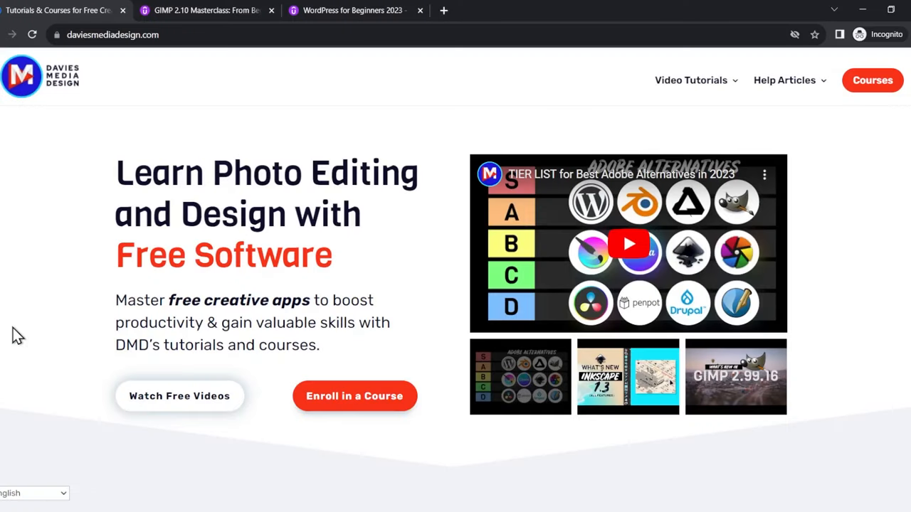
Step: Bring up the Udemy GIMP 2.10 Masterclass page from daviesmediadesign.com in Chrome
left_click(207, 10)
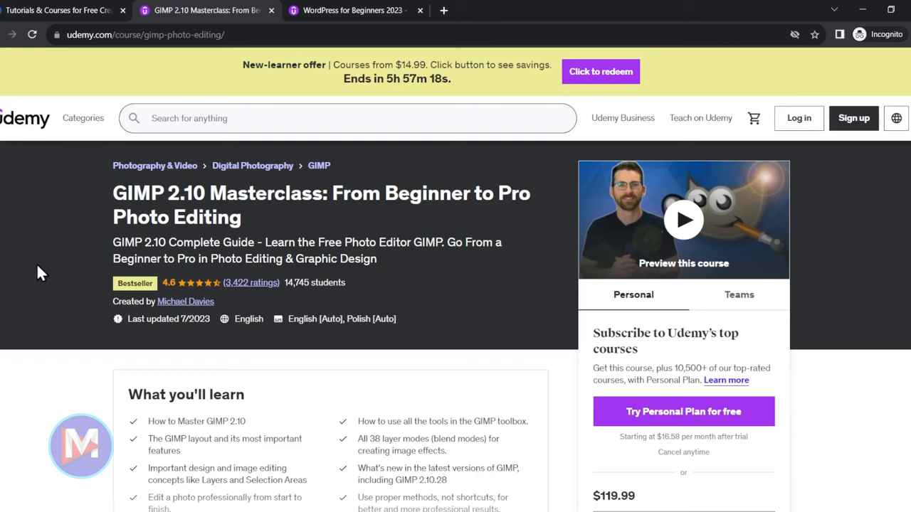
left_click(348, 10)
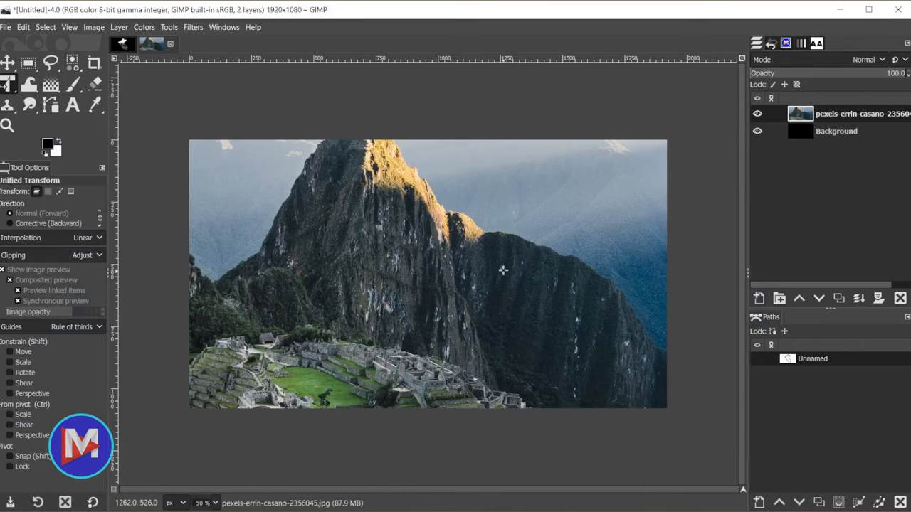
Step: Make the Move tool active for moving the Machu Picchu photo layer
left_click(8, 63)
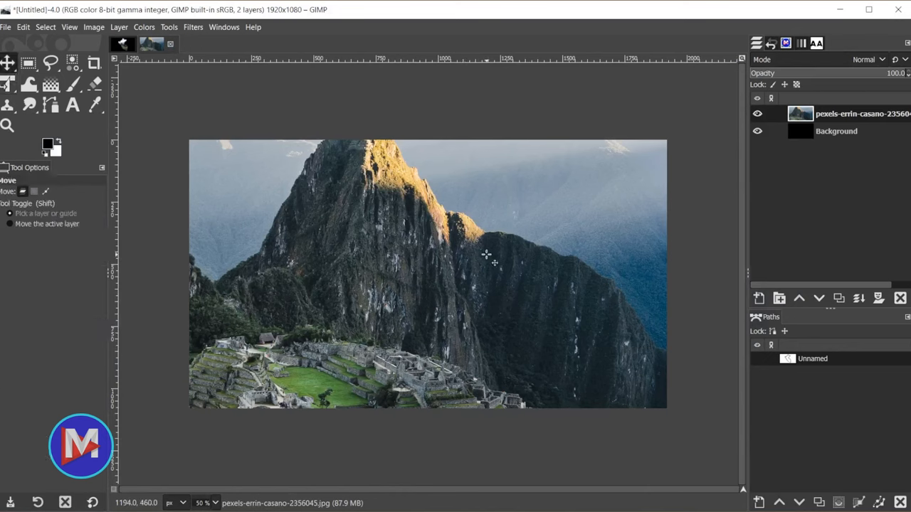
mouse_move(490, 253)
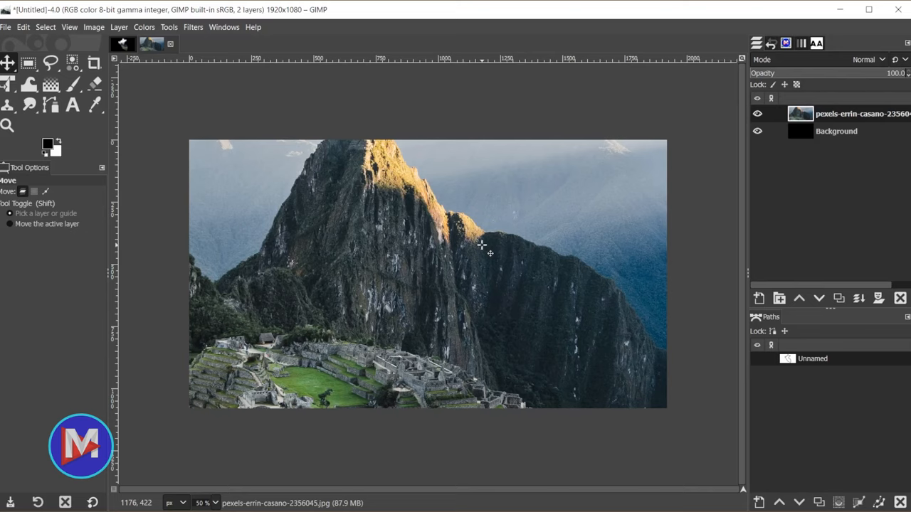
mouse_move(832, 388)
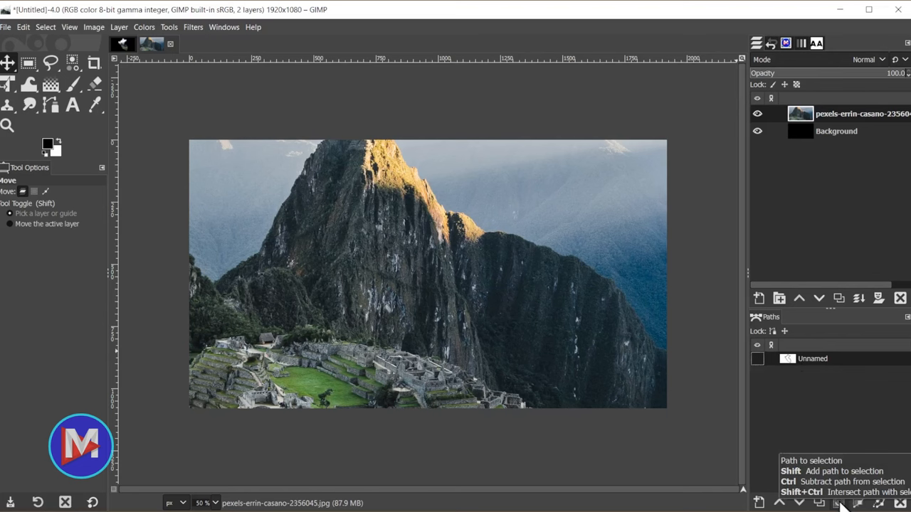
Step: Turn the Peru path into a selection and add it as a layer mask on the photo
left_click(838, 501)
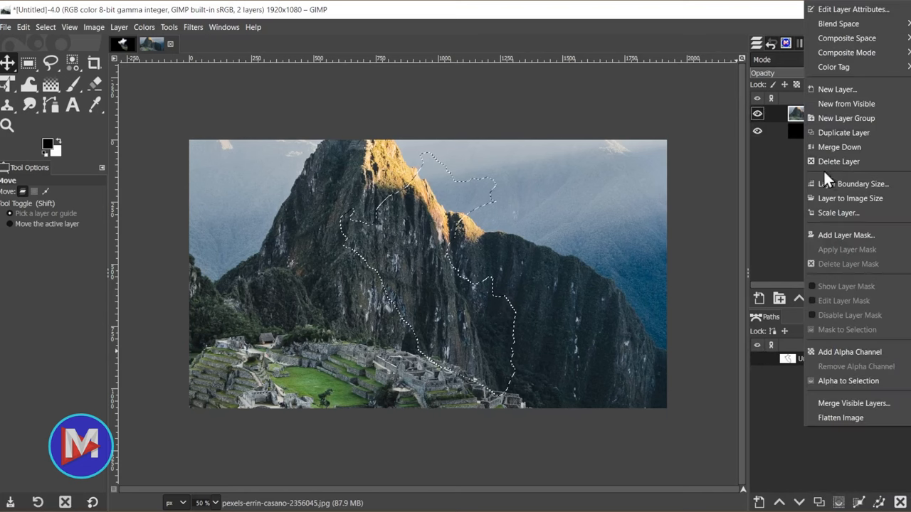
left_click(845, 235)
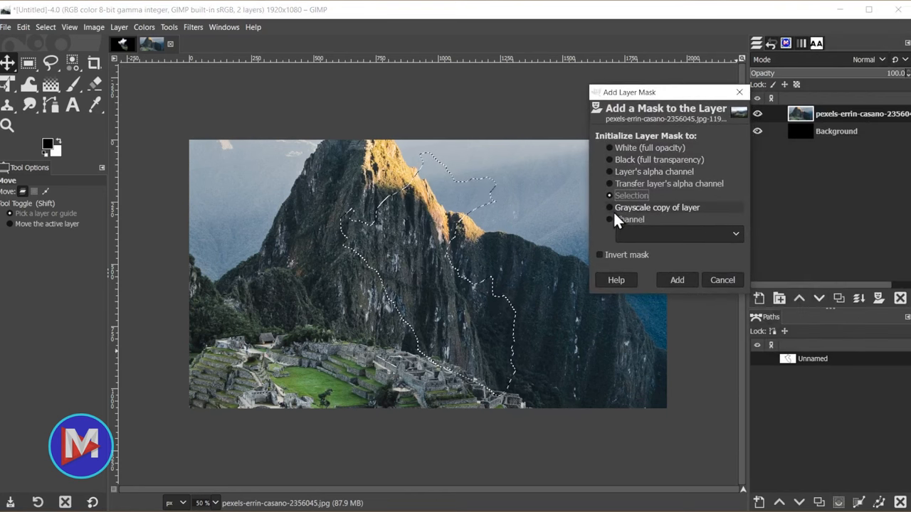
left_click(676, 279)
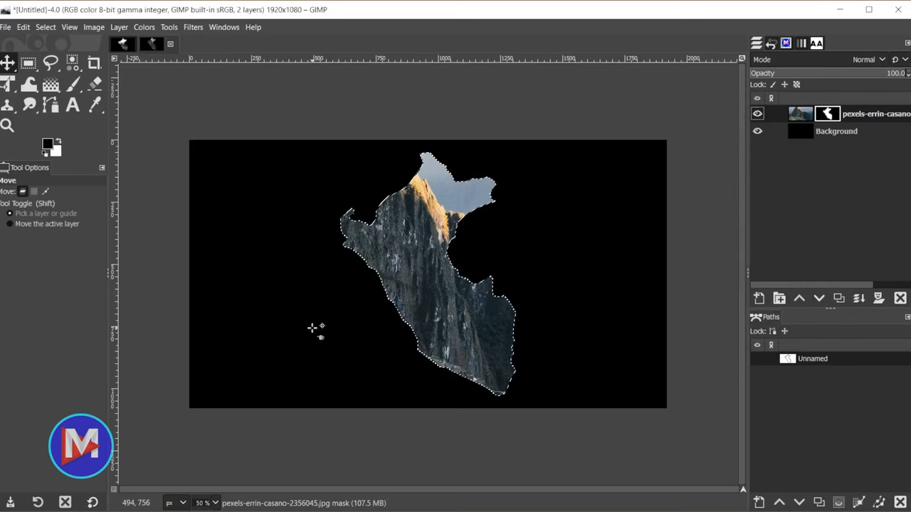
mouse_move(453, 299)
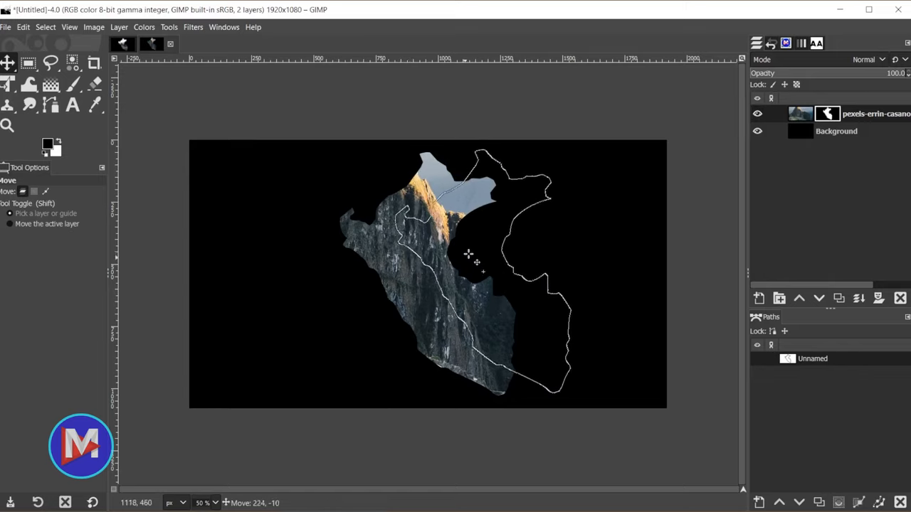
Step: Drag the masked photo toward the upper left, the Peru mask moving with it
left_click_drag(469, 254, 326, 258)
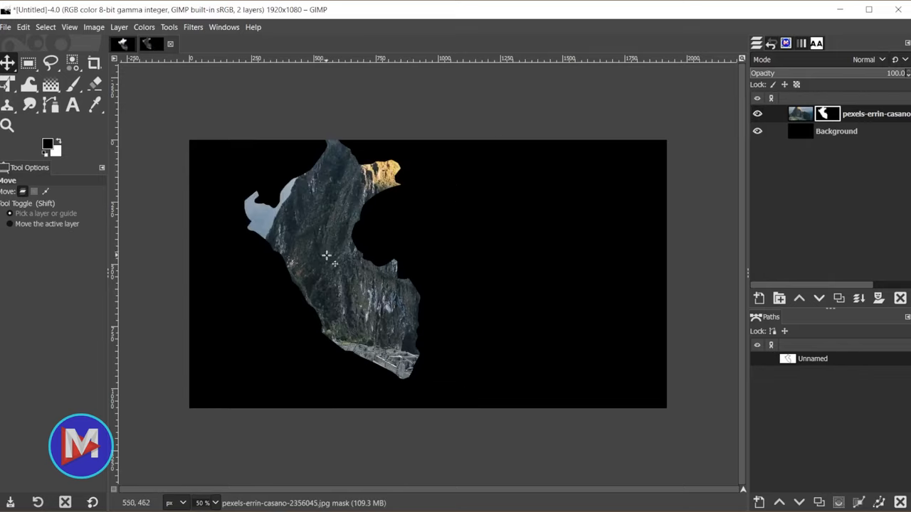
mouse_move(302, 210)
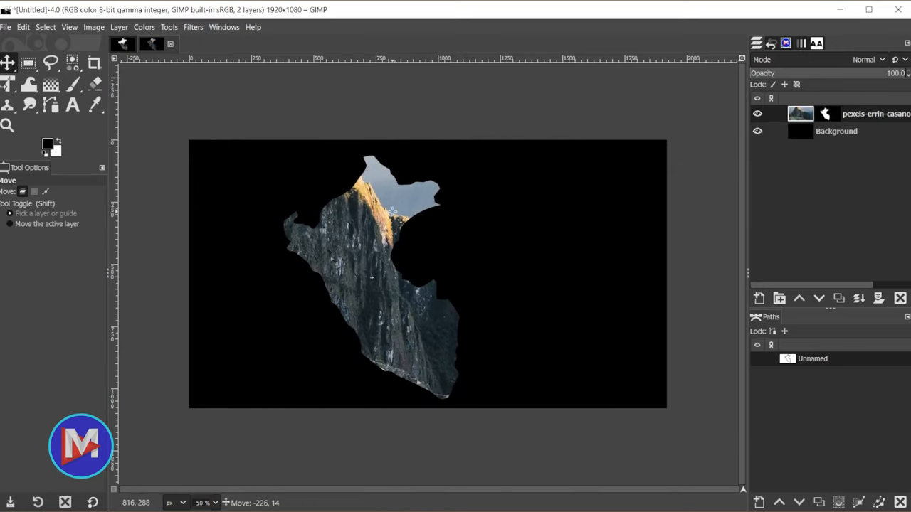
mouse_move(491, 330)
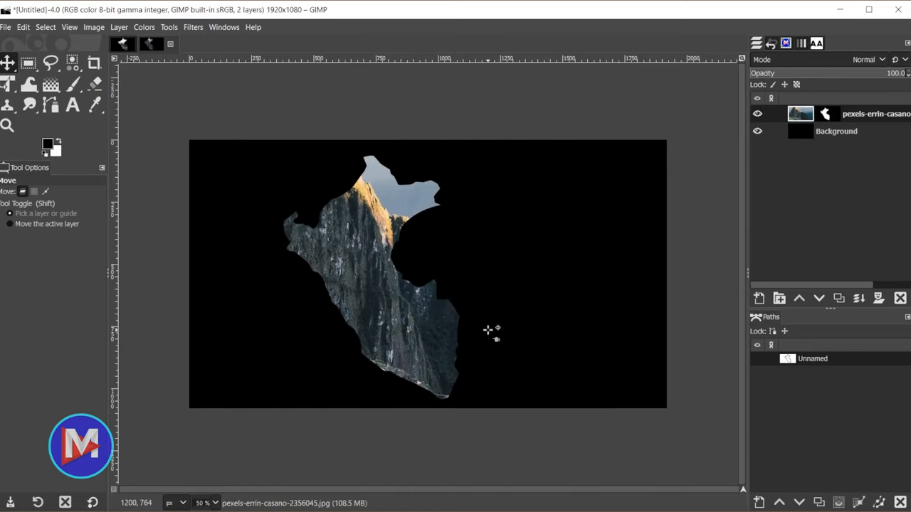
mouse_move(370, 272)
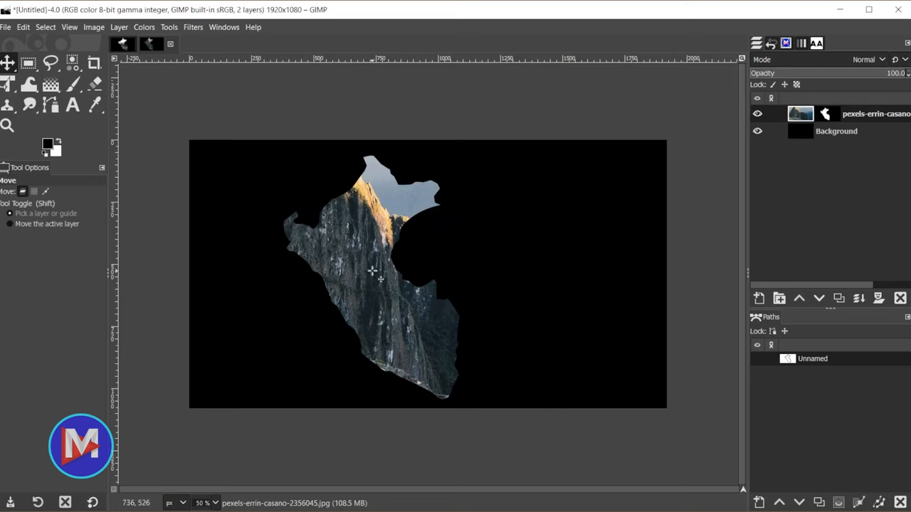
mouse_move(372, 276)
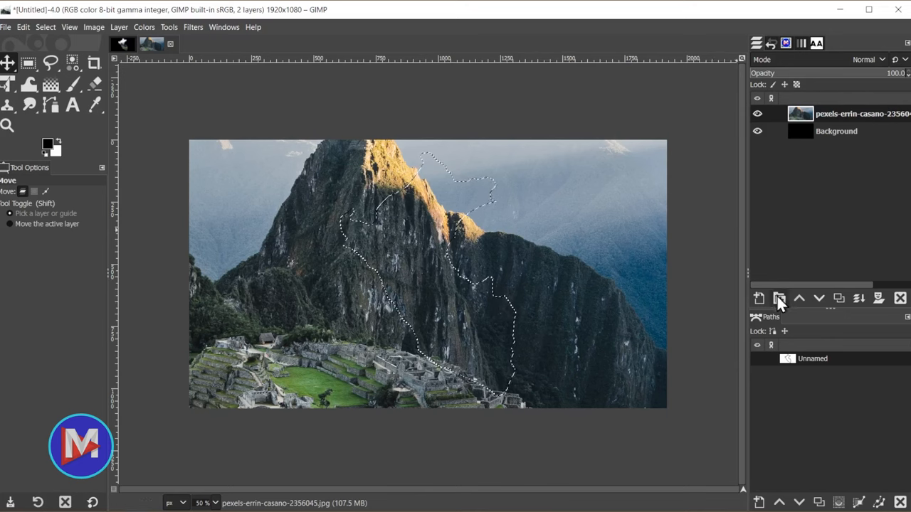
Step: Create a new layer group holding the photo and make the group active
left_click(780, 299)
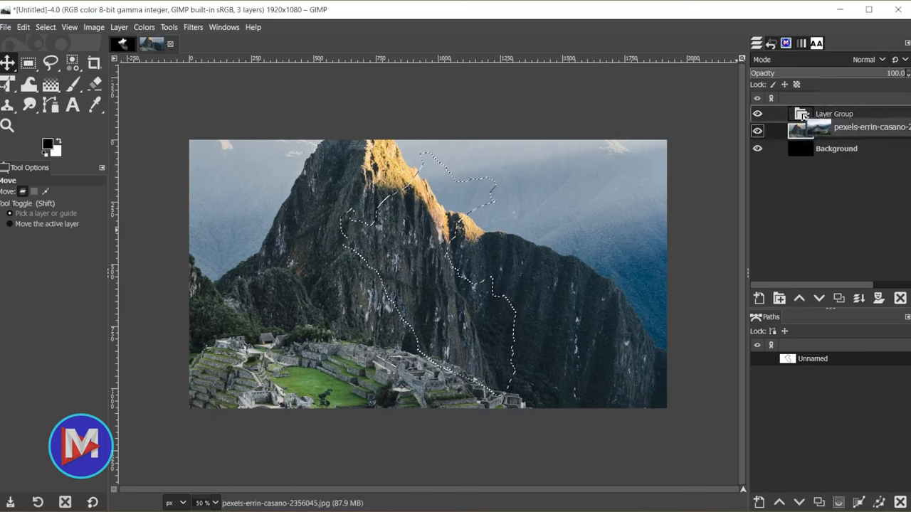
left_click(800, 114)
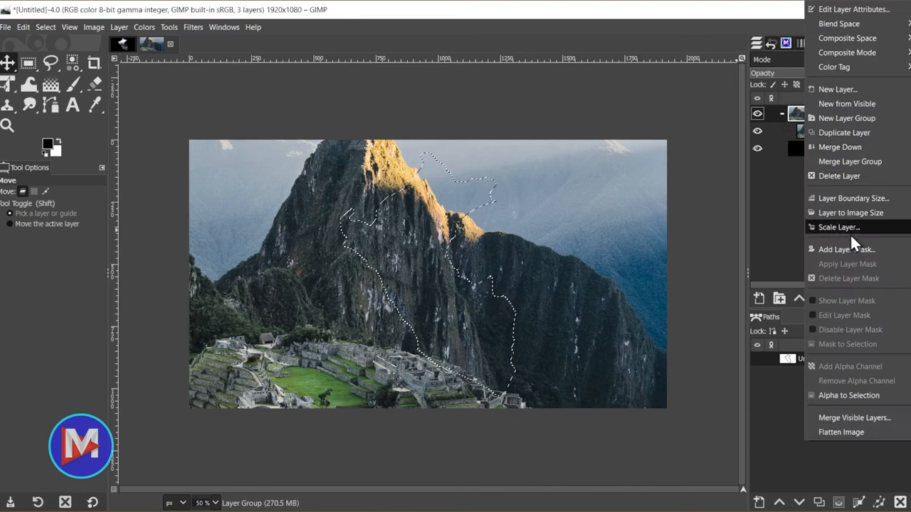
Step: Add a layer mask to the group from the Peru selection
left_click(846, 249)
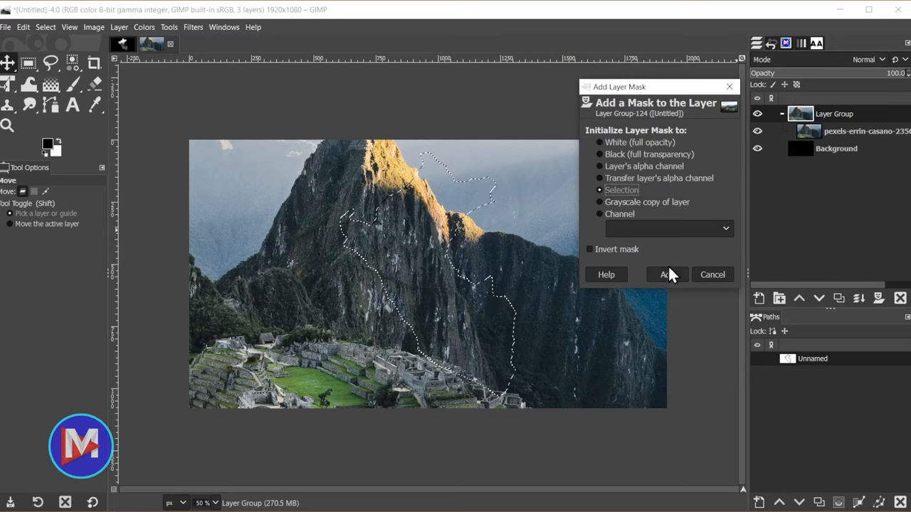
left_click(666, 273)
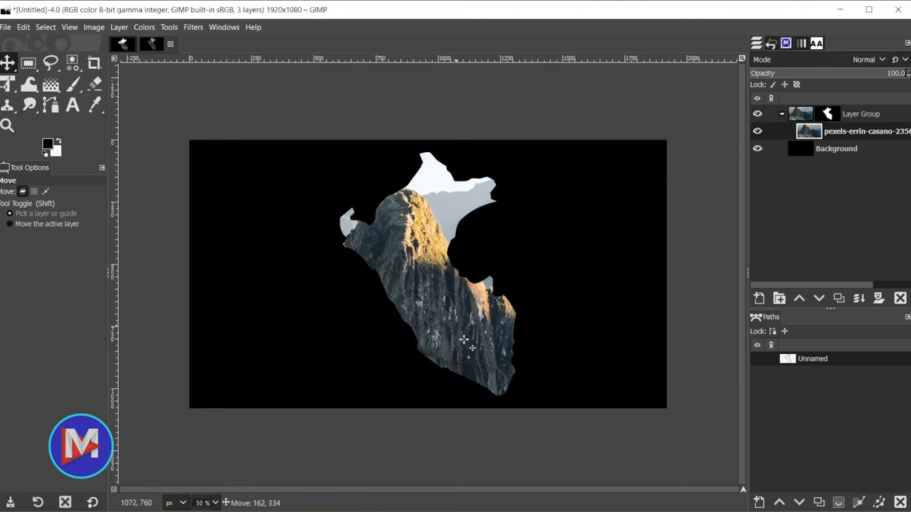
Step: Nudge the photo inside the fixed Peru mask, then ready the Unified Transform tool
left_click_drag(463, 342, 472, 330)
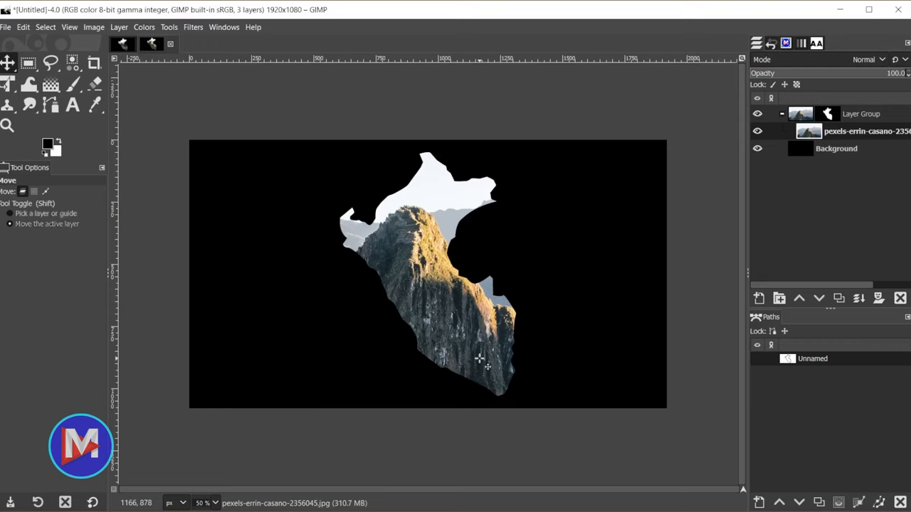
left_click(8, 84)
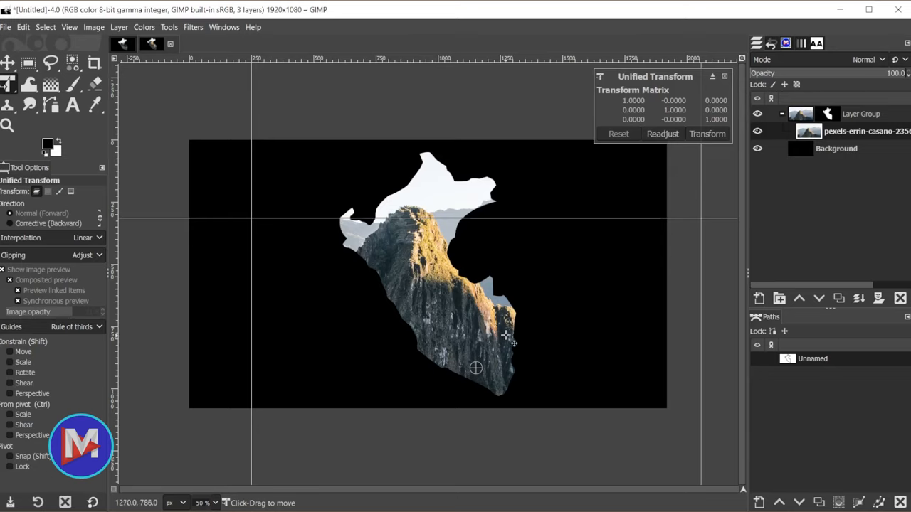
Step: Scale the photo down to about half size inside the Peru mask and commit the transform
scroll("down", 3)
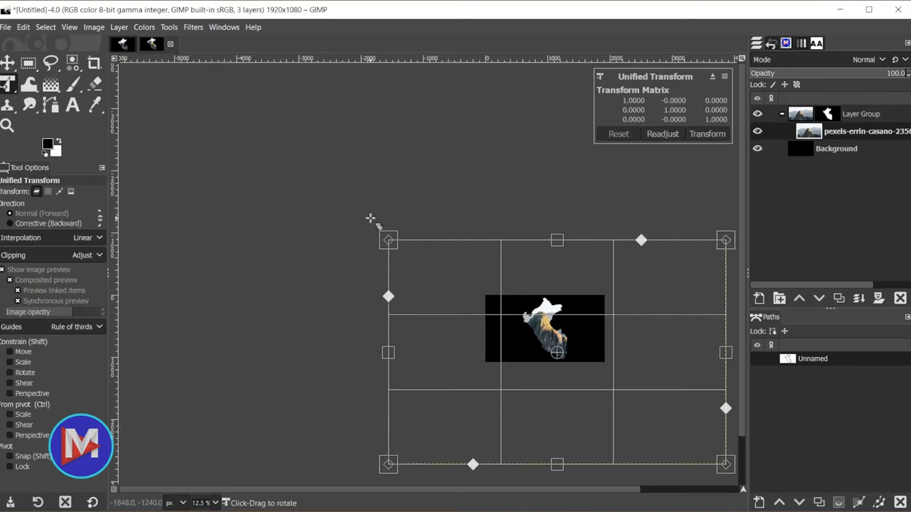
mouse_move(387, 239)
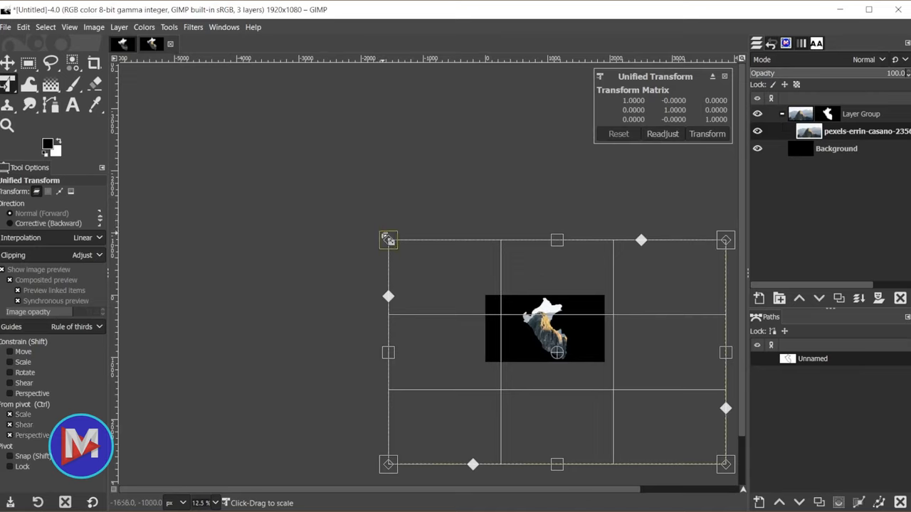
left_click_drag(387, 240, 419, 261)
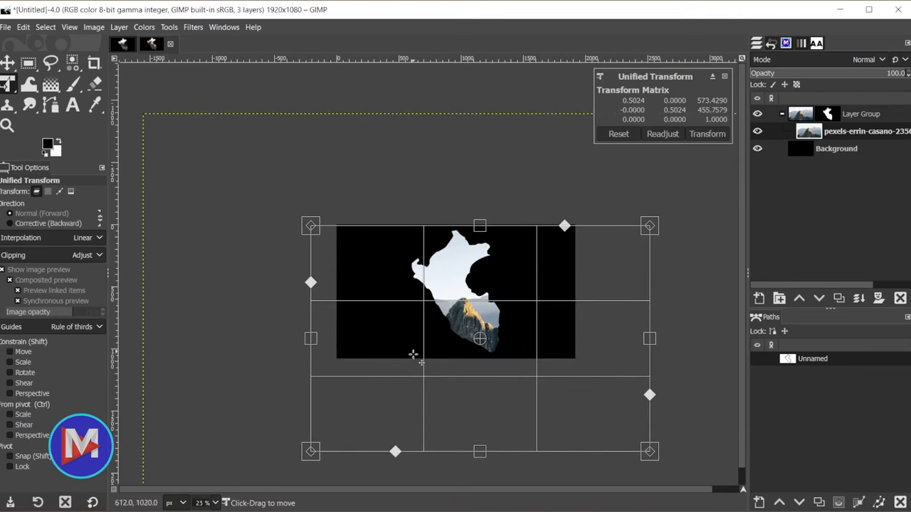
mouse_move(494, 279)
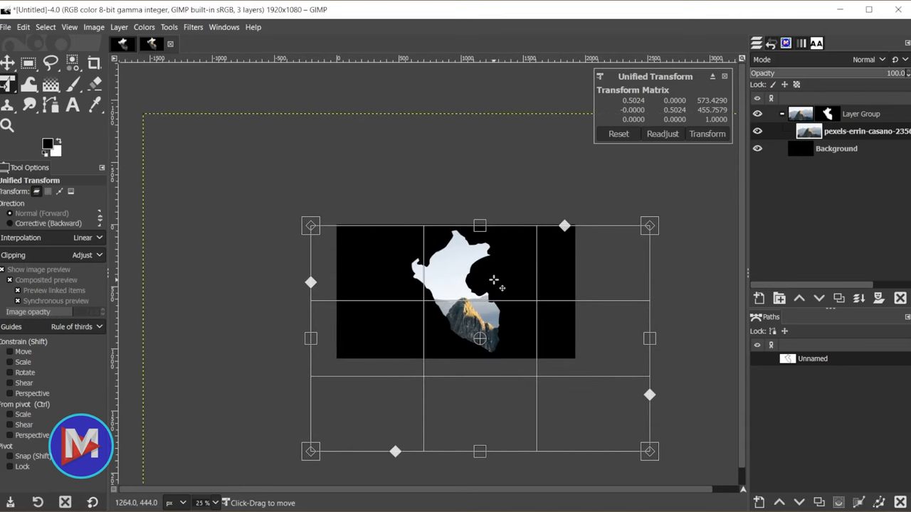
mouse_move(511, 279)
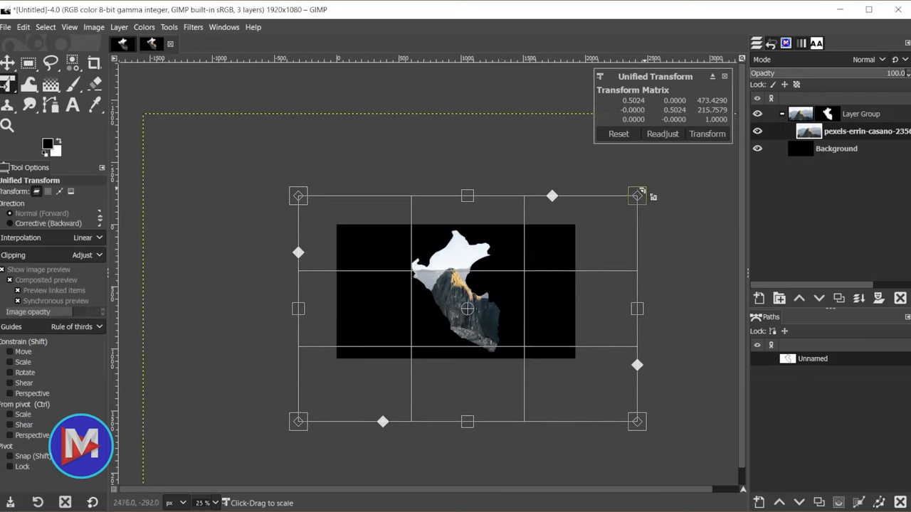
left_click_drag(638, 196, 564, 219)
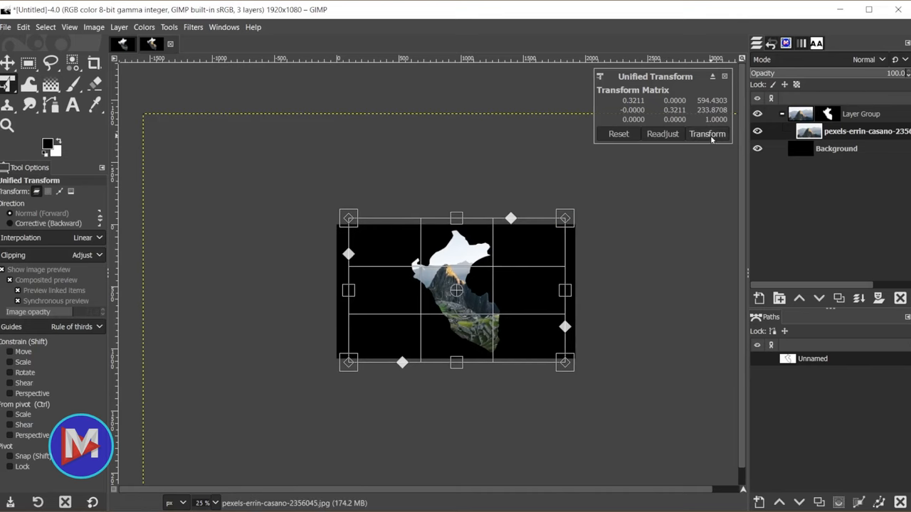
left_click(706, 134)
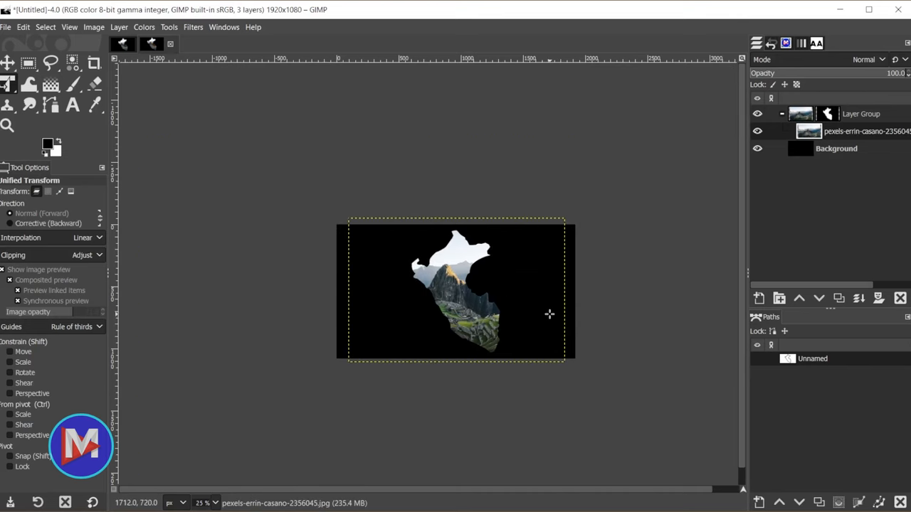